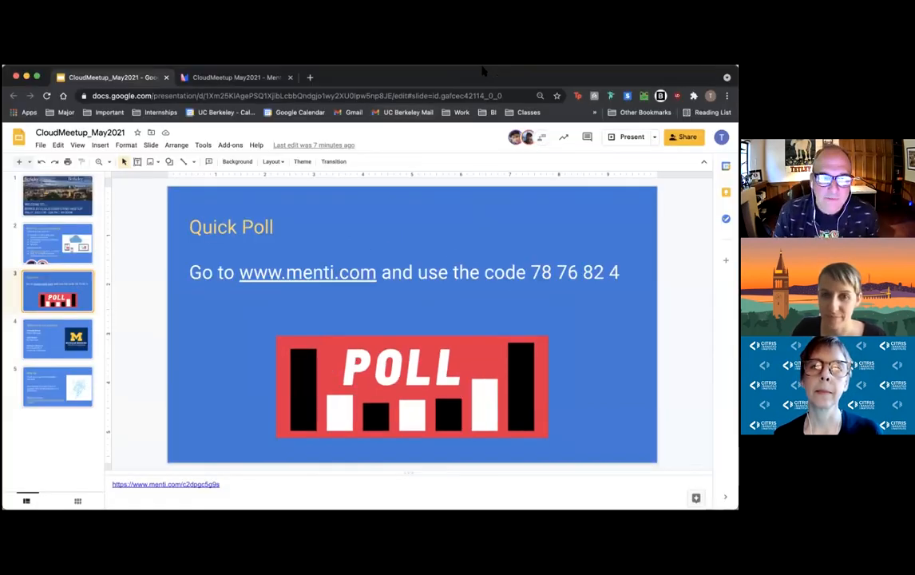
Switch to the Mentimeter tab showing the CloudMeetup May2021 poll editor.
left_click(235, 77)
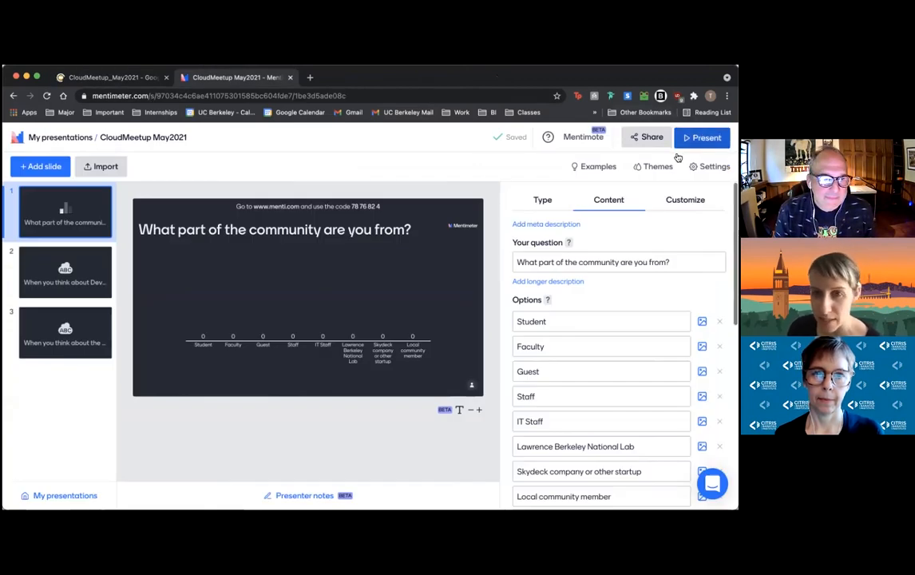
Present the community poll full screen with the menti.com join code.
left_click(701, 138)
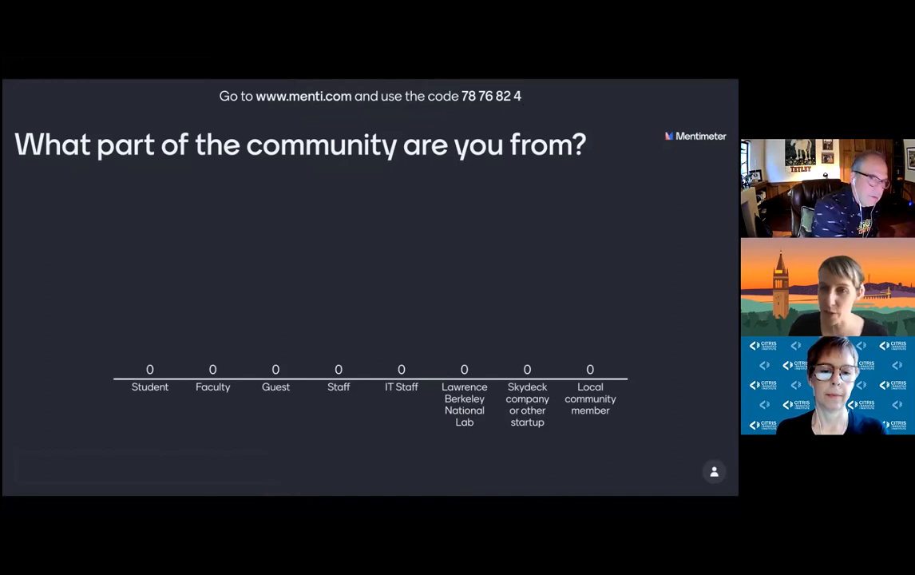
mouse_move(613, 424)
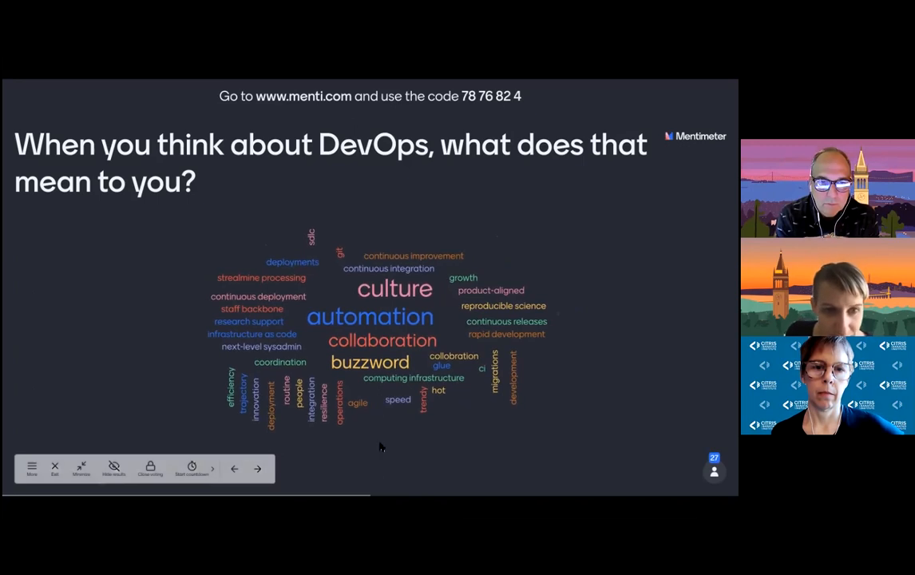
Advance to the DevOps benefits word cloud question.
left_click(257, 468)
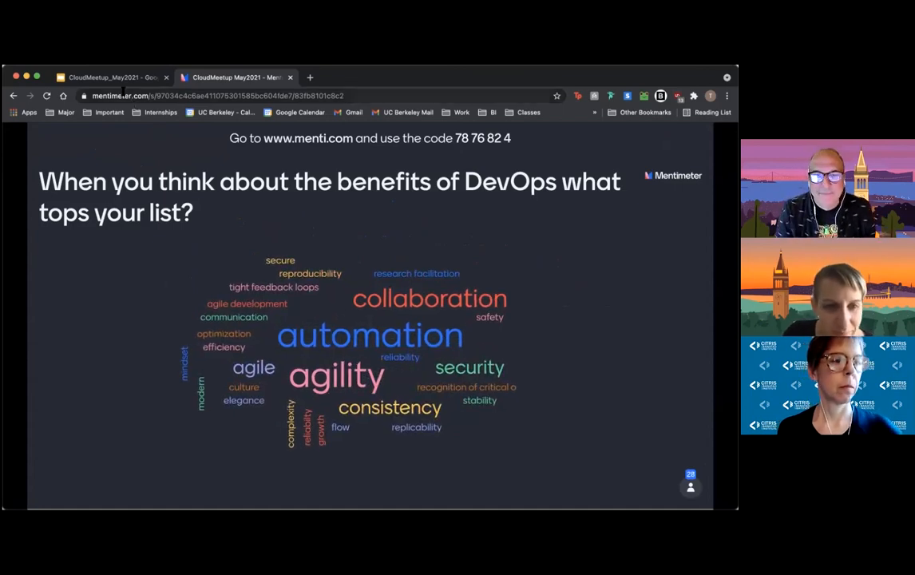
Switch to the Google Slides tab and show the Michigan Medicine cloud meetup deck.
left_click(112, 77)
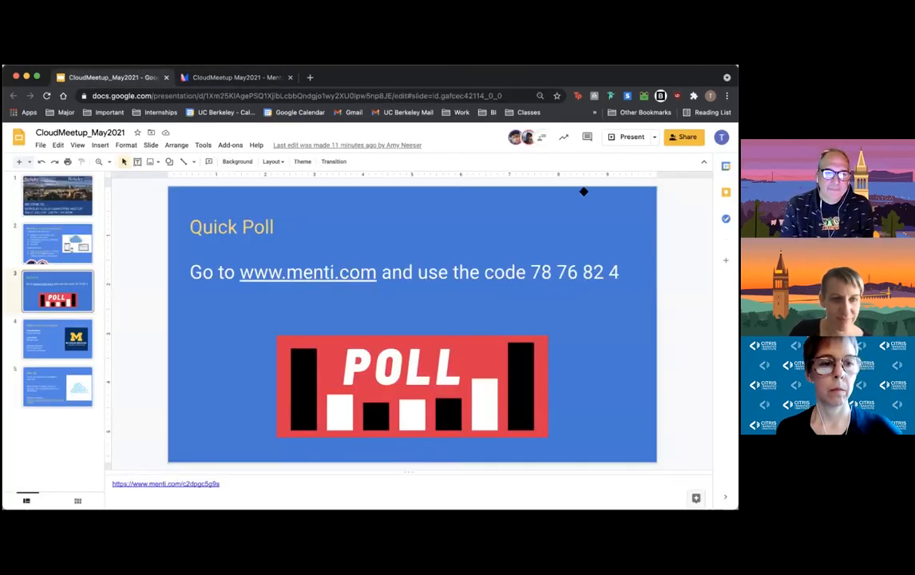
left_click(630, 136)
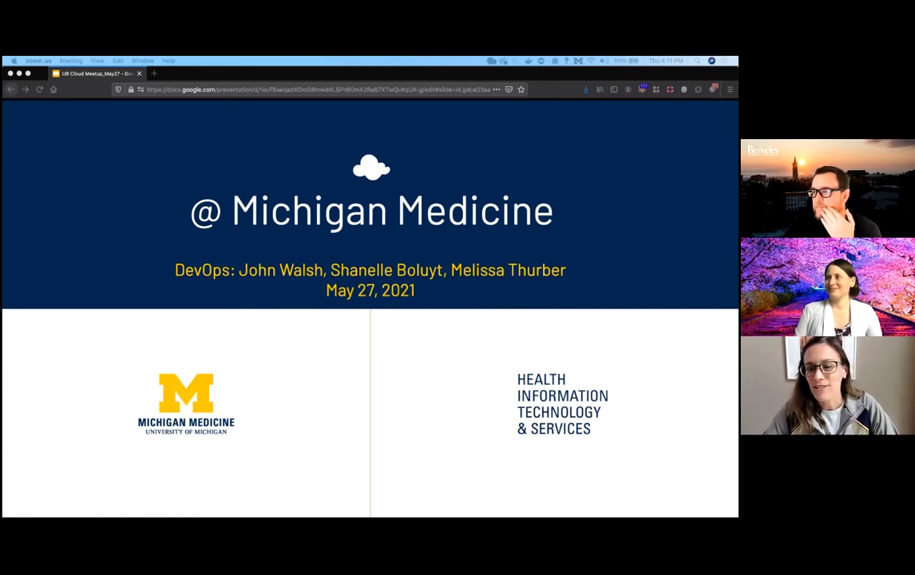
key("right")
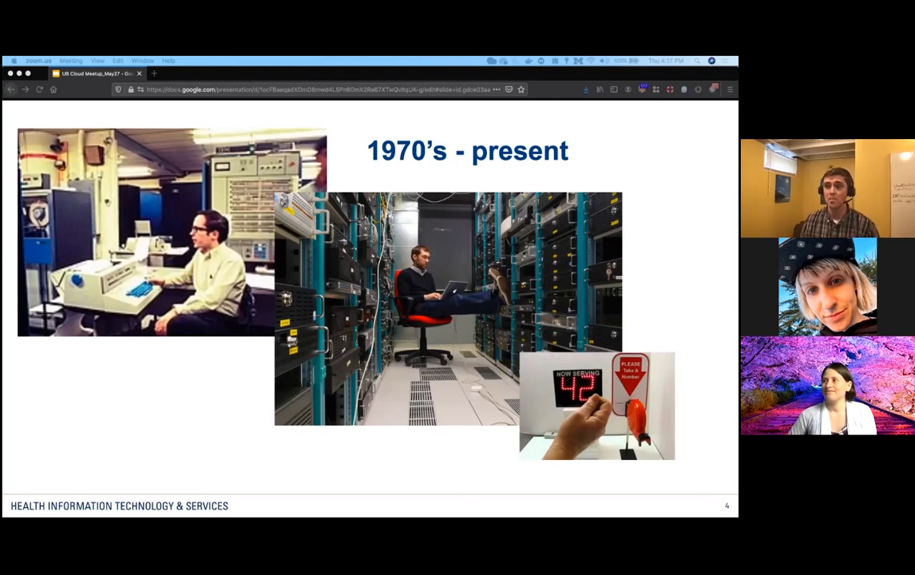
key("right")
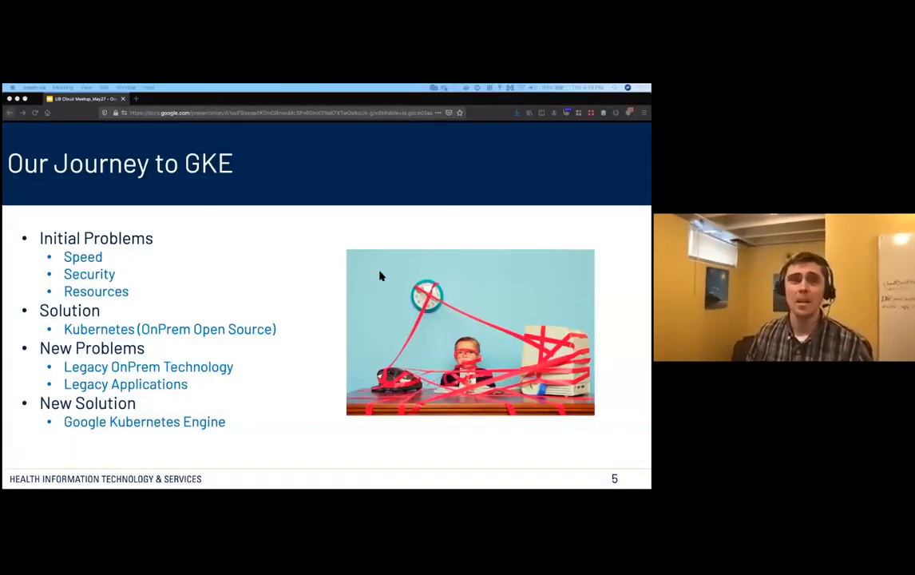
mouse_move(323, 219)
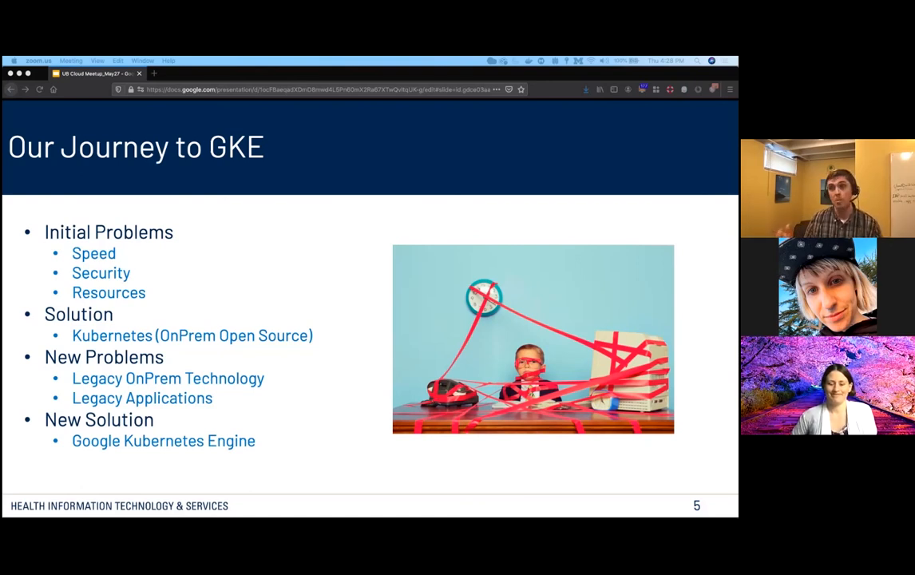
mouse_move(224, 413)
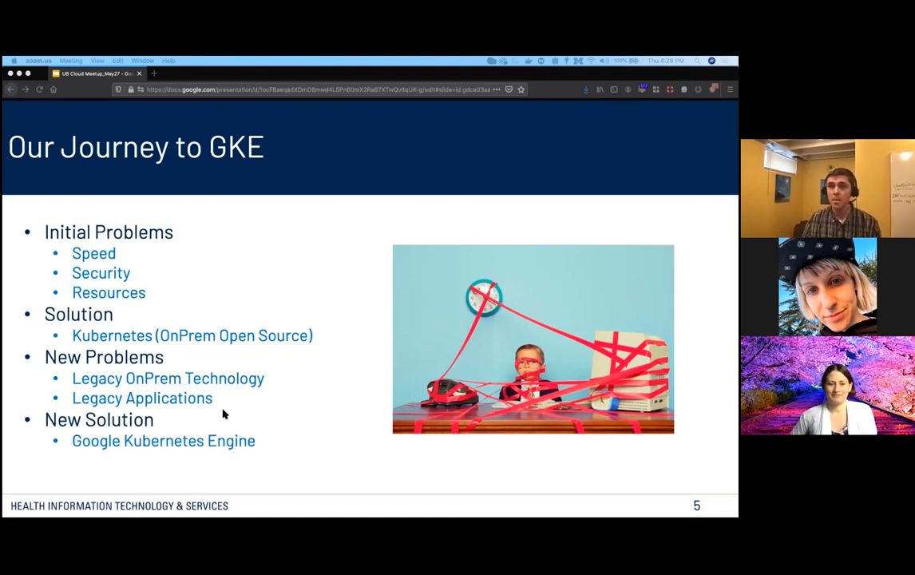
mouse_move(379, 366)
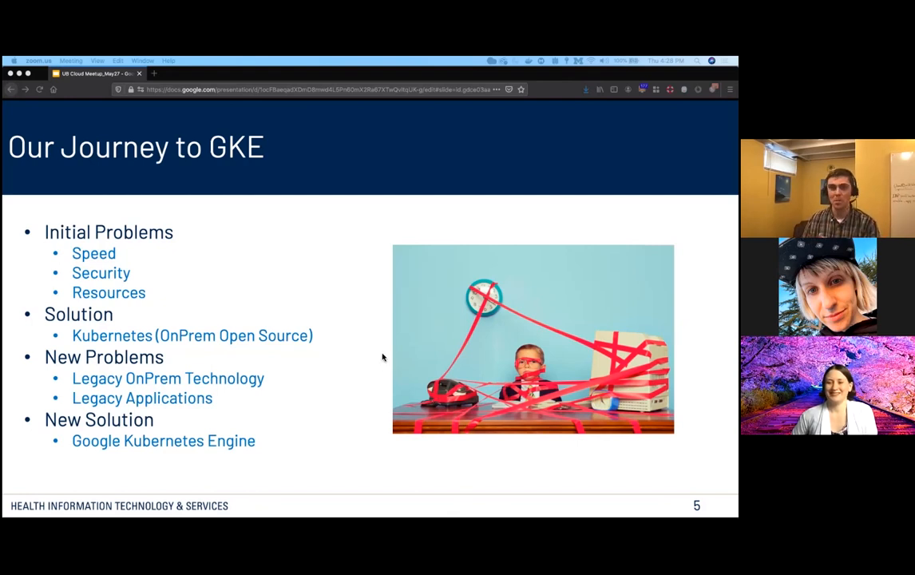
mouse_move(366, 355)
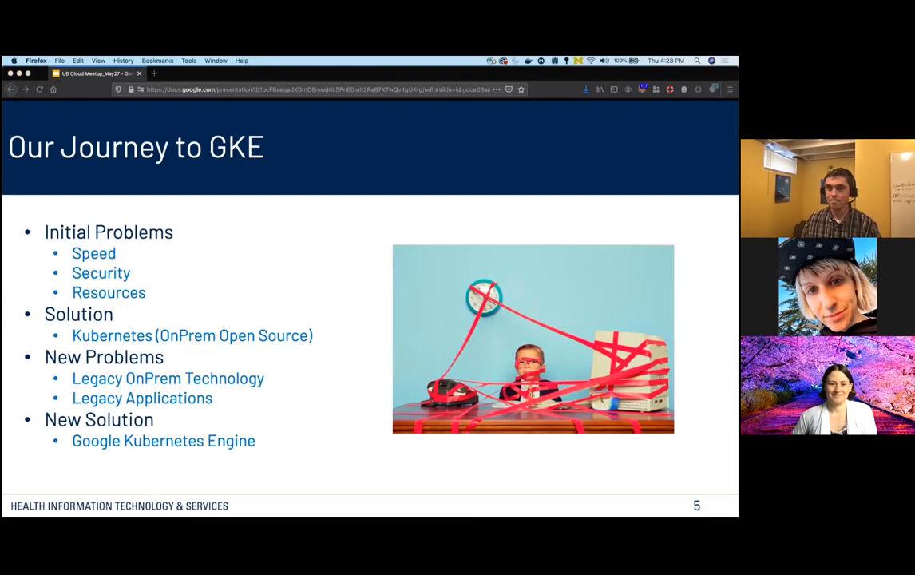
Advance to slide 6, 'DevSecOps Container Services'.
key("right")
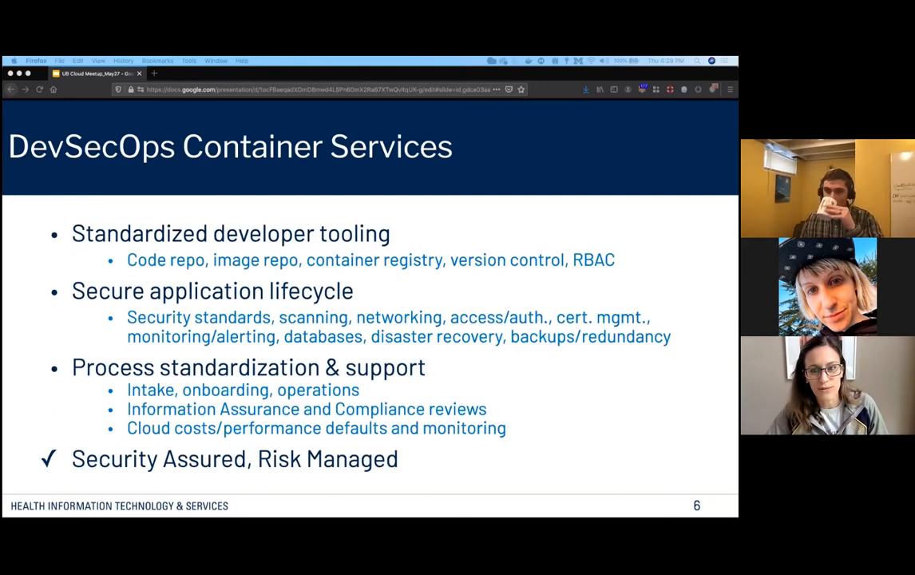
key("right")
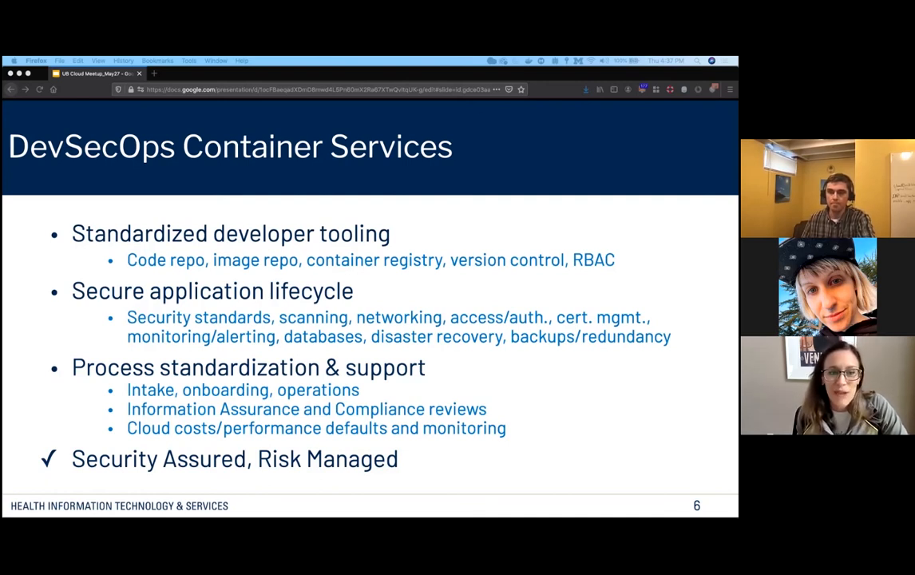
Advance from slide 7 to slide 8, 'Shared Responsibility Matrix'.
key("right")
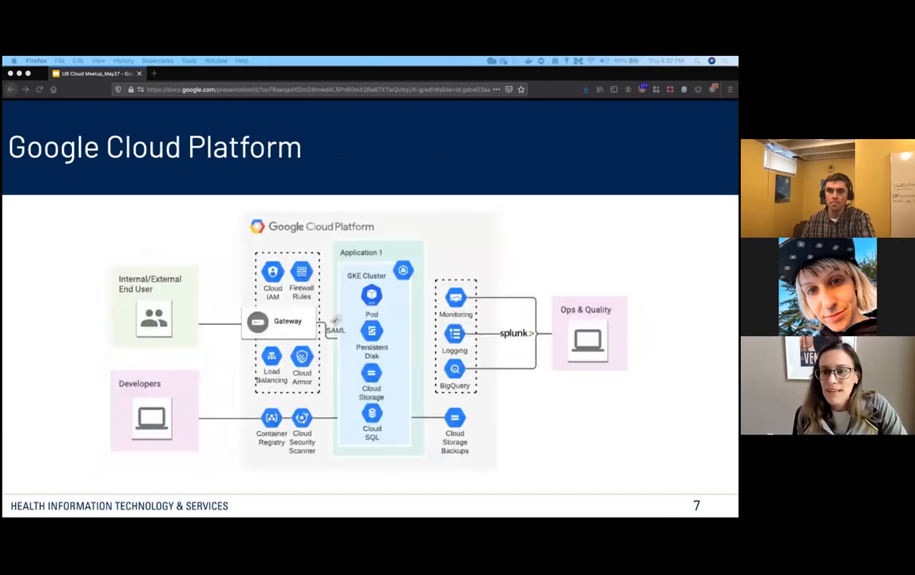
key("Right")
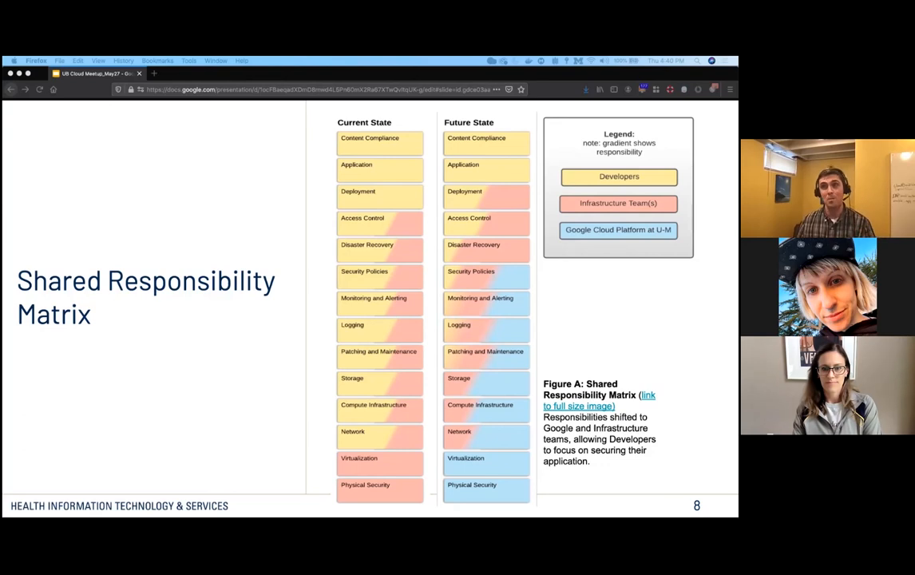
mouse_move(554, 341)
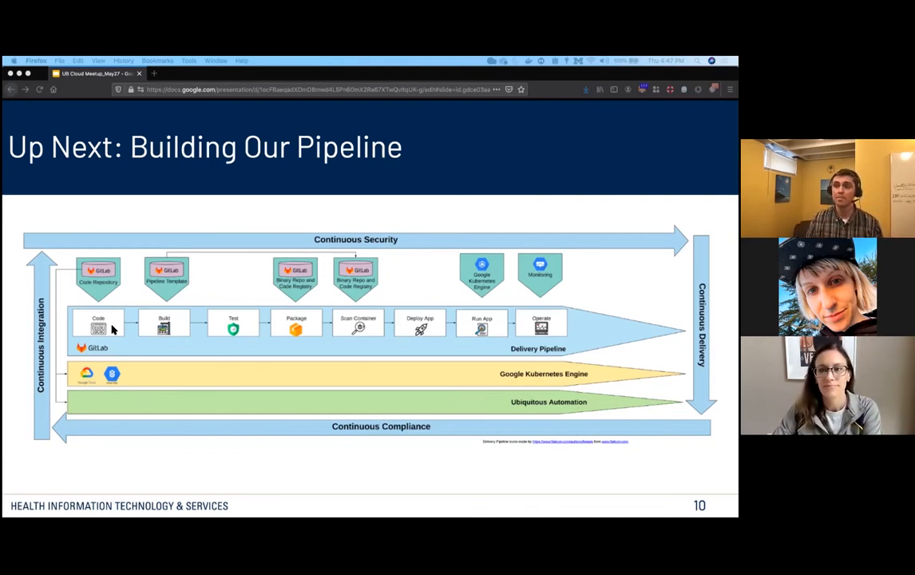
mouse_move(84, 367)
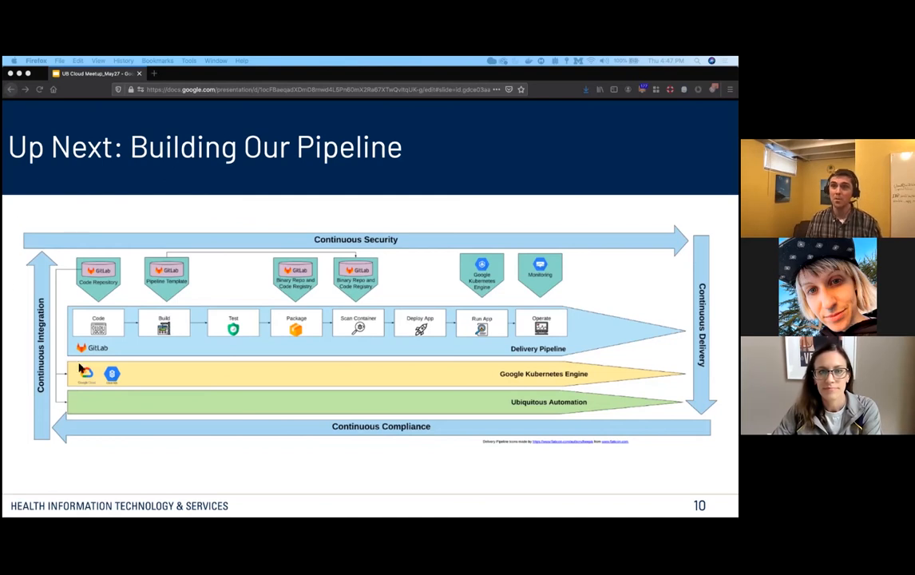
mouse_move(71, 296)
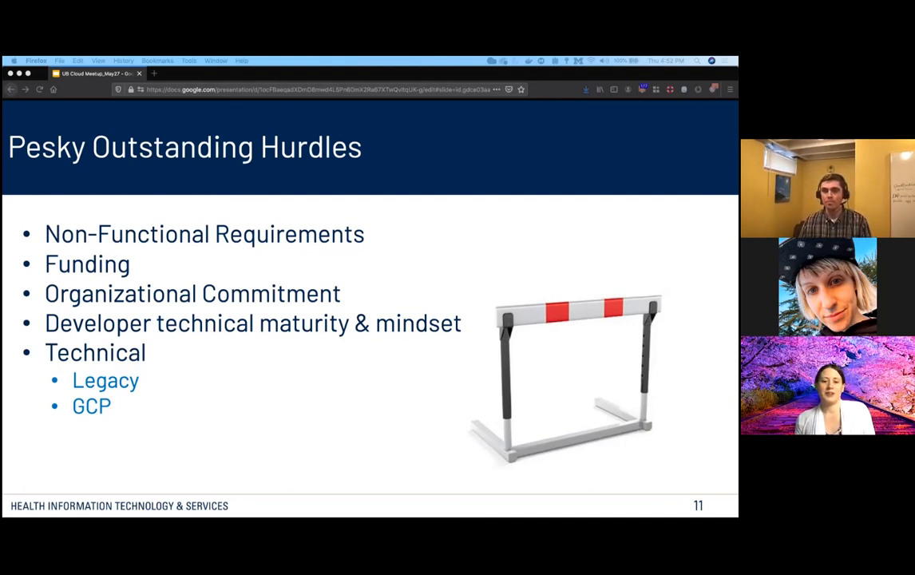
Advance to slide 12, 'Building a Culture', listing DevOps Team and IT Organization.
key("right")
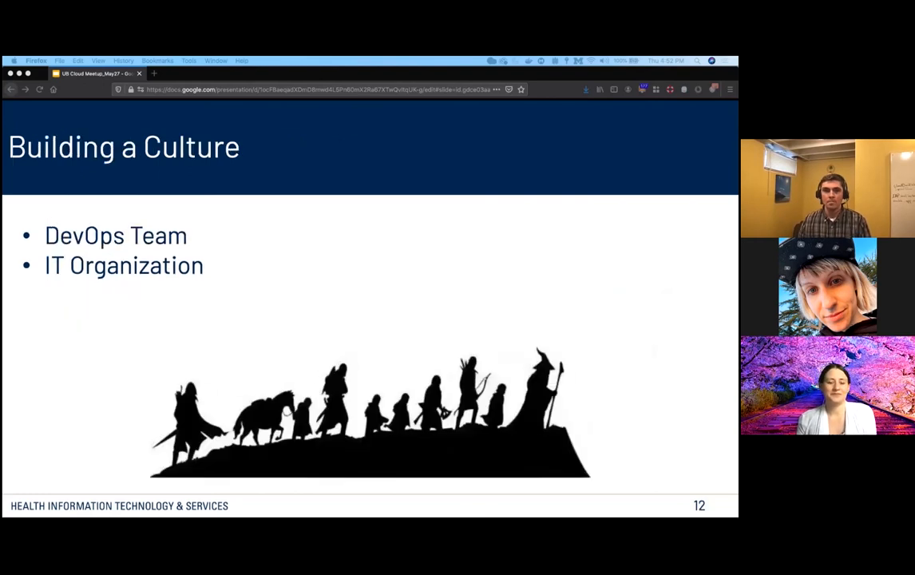